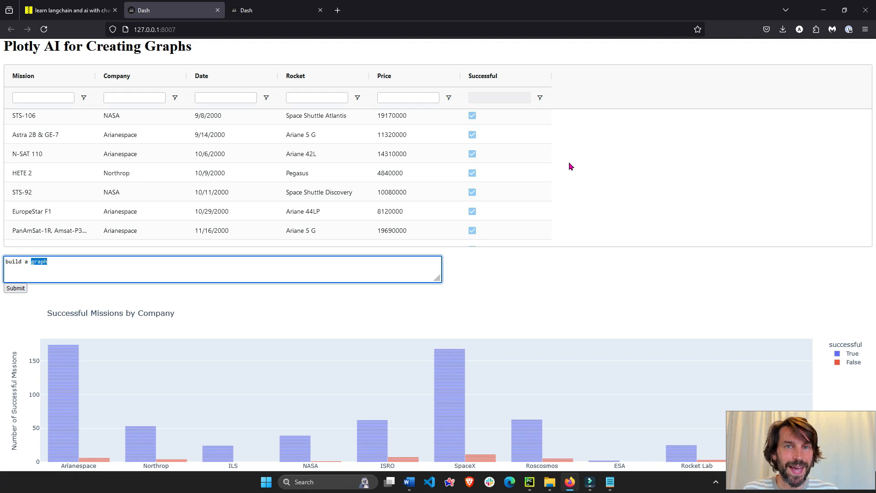
pyautogui.moveTo(225, 48)
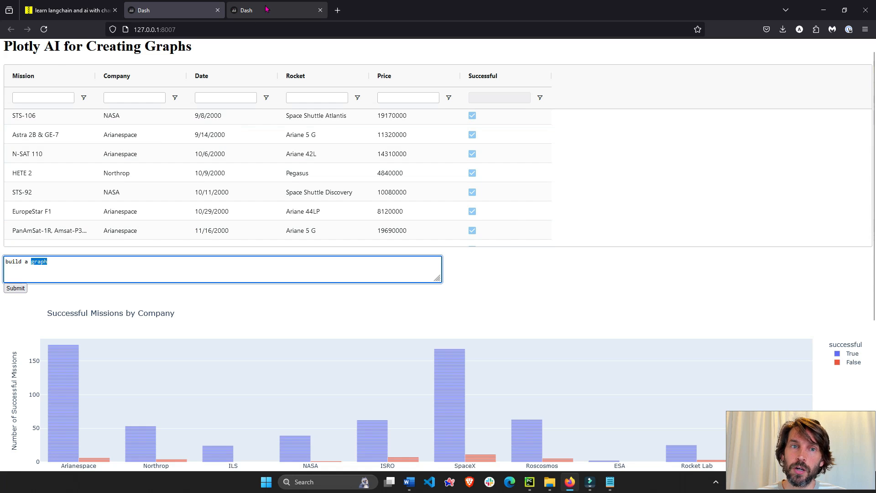
# Ask the no-memory app 'why did you choose this graph?' and read its no-graph-yet reply.
pyautogui.click(275, 10)
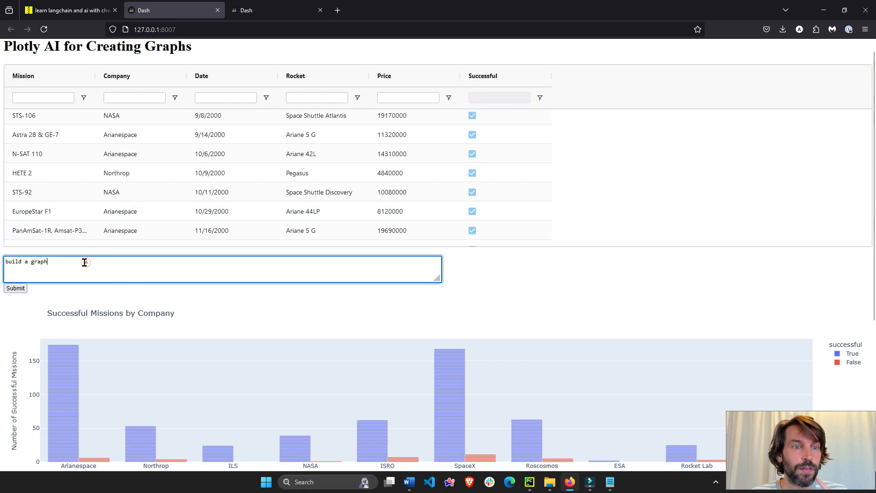
pyautogui.moveTo(100, 260)
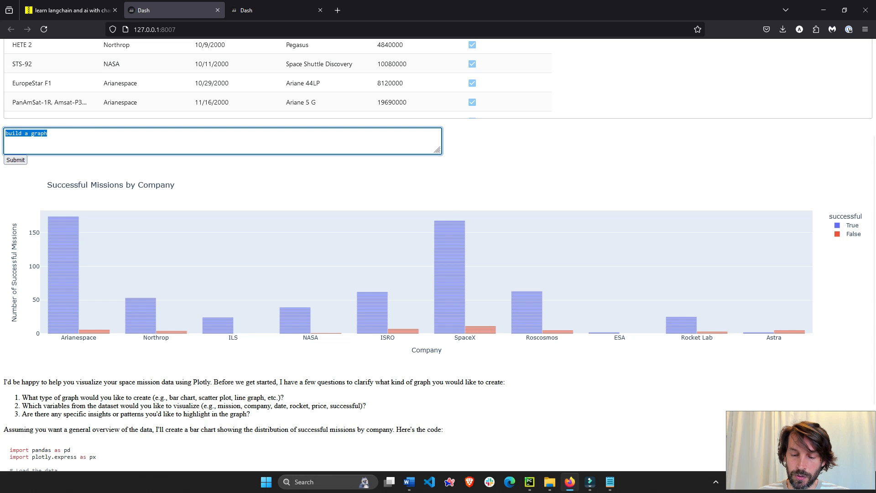
pyautogui.write('why did')
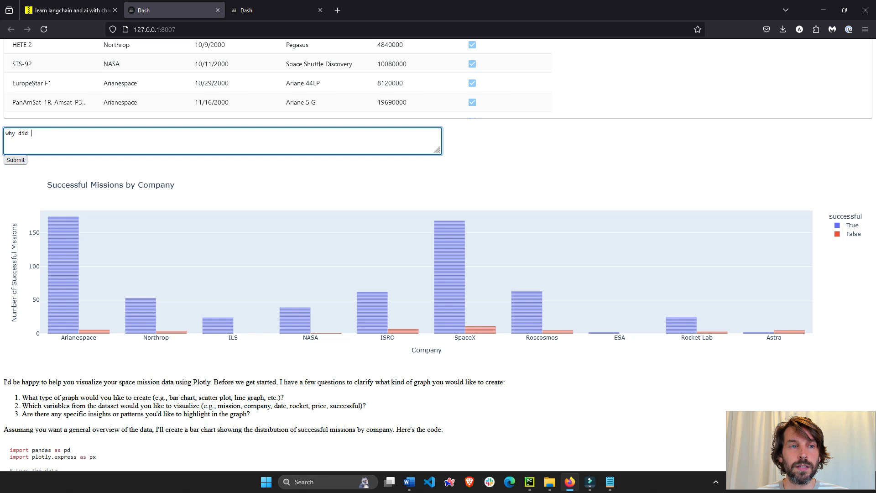
pyautogui.write('you choose this graph?')
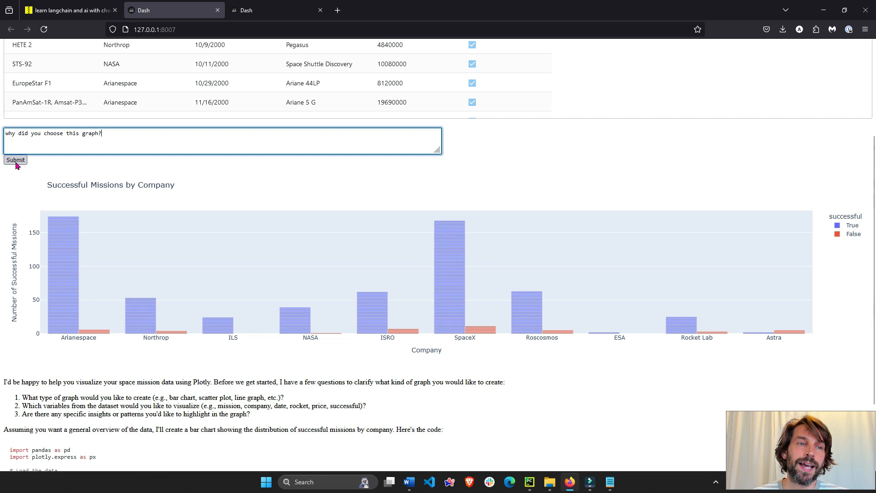
pyautogui.click(16, 160)
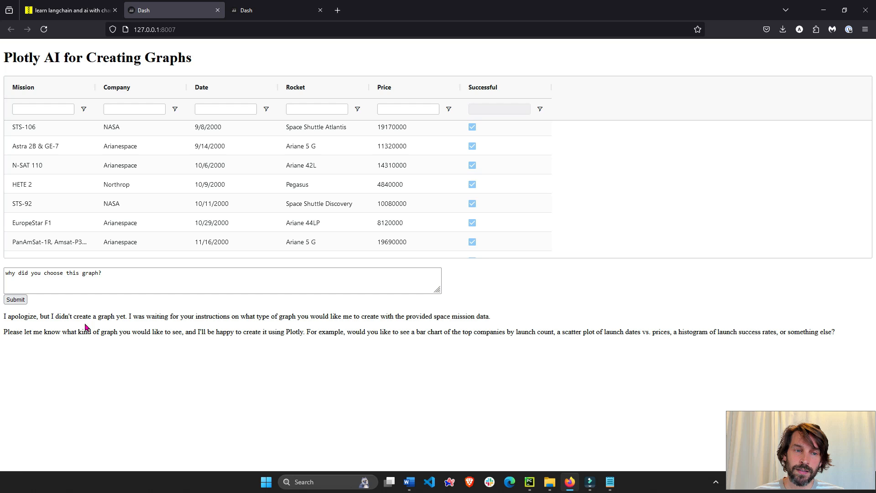
pyautogui.moveTo(50, 317); pyautogui.dragTo(126, 317)
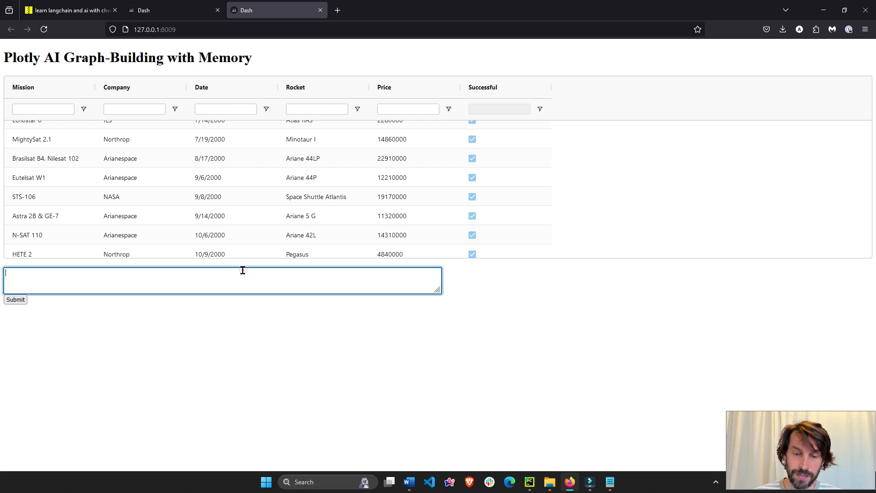
# Submit 'build a graph', then 'why did you choose this graph?' to get the bar chart and its rationale.
pyautogui.write('build a graph')
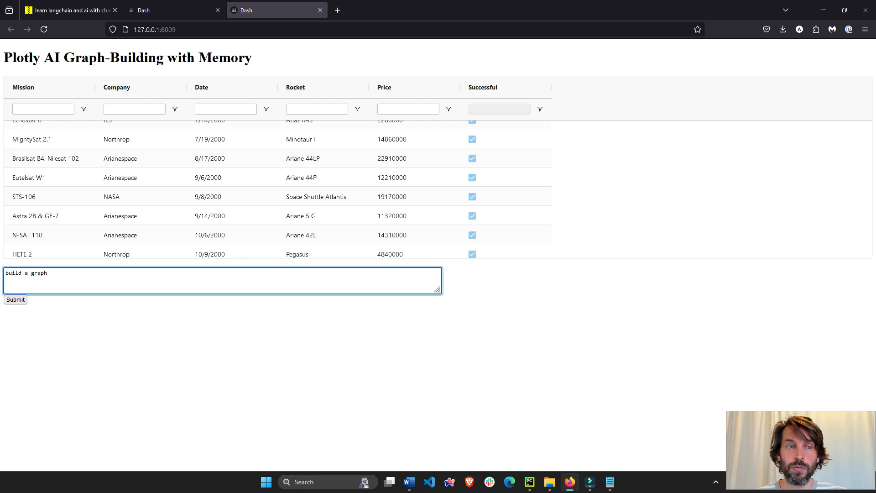
pyautogui.click(15, 299)
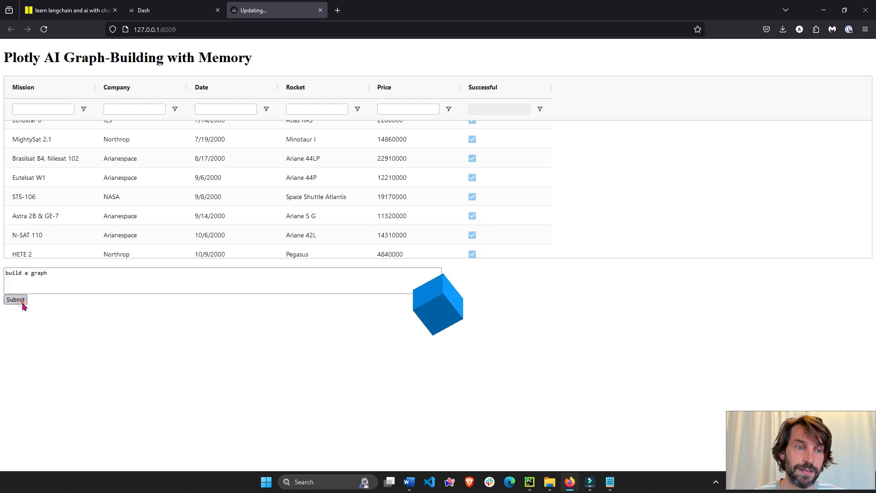
pyautogui.click(16, 299)
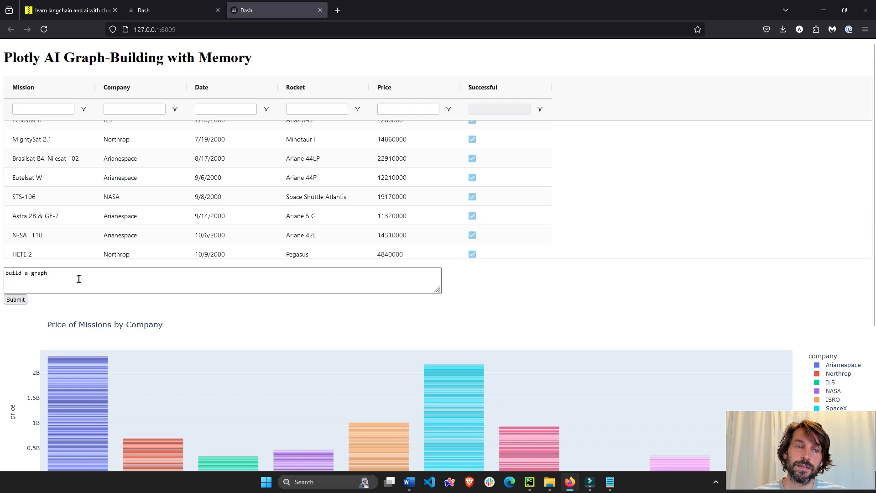
pyautogui.write('why did you choose this graph?')
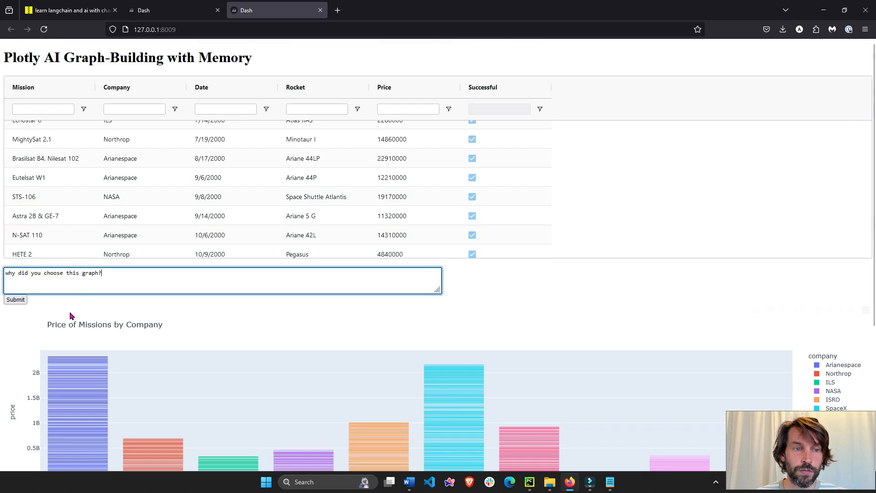
pyautogui.click(16, 300)
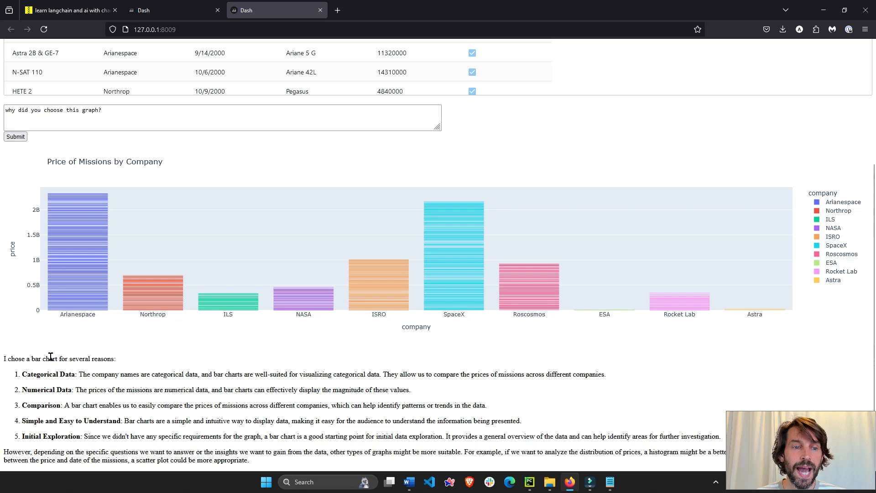
pyautogui.moveTo(30, 358); pyautogui.dragTo(116, 357)
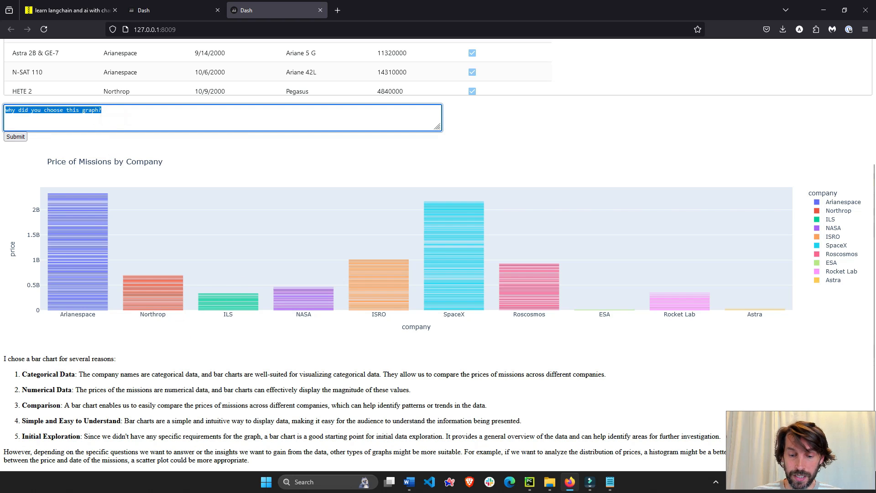
# Submit 'tweak the title please to say: mission price' to retitle the chart.
pyautogui.write('tweak')
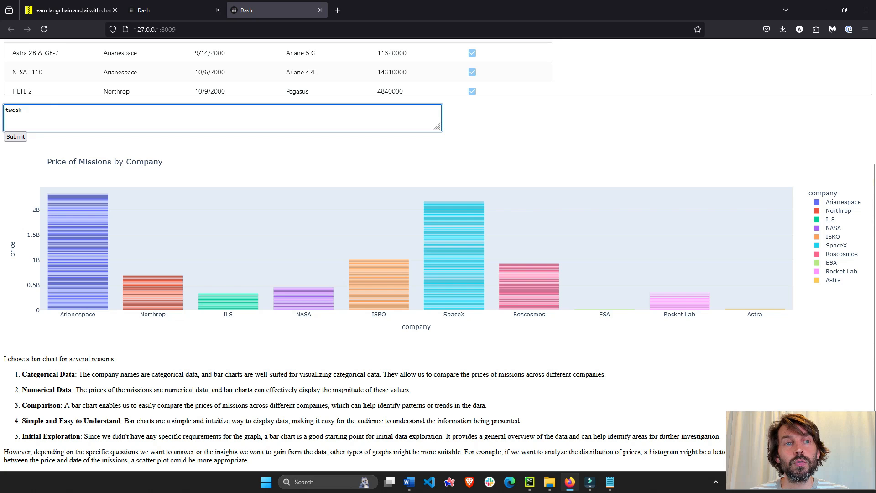
pyautogui.write('the til')
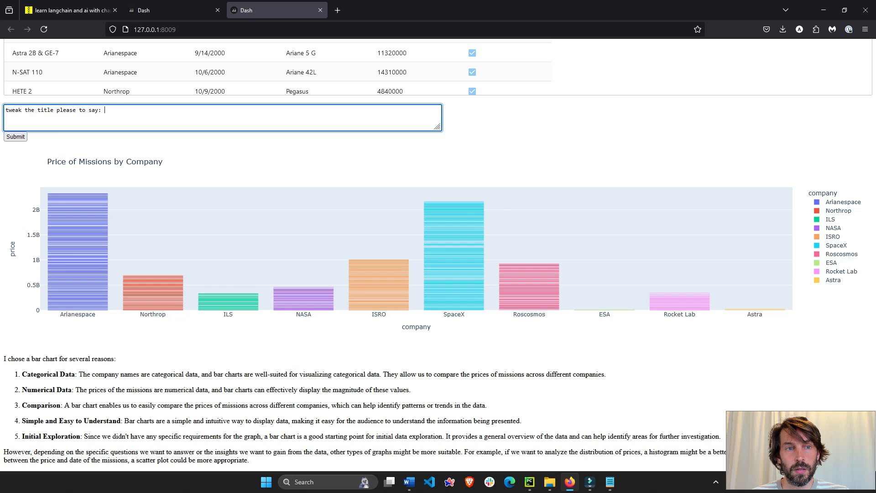
pyautogui.write('mission')
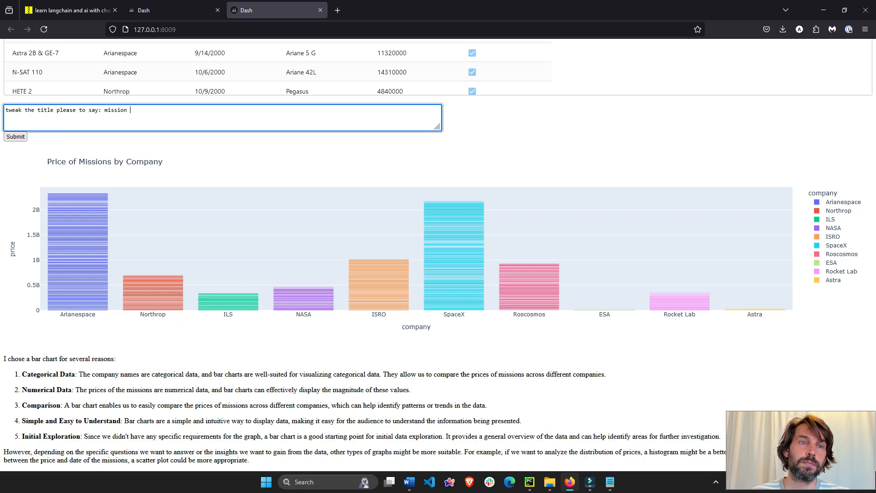
pyautogui.write('price')
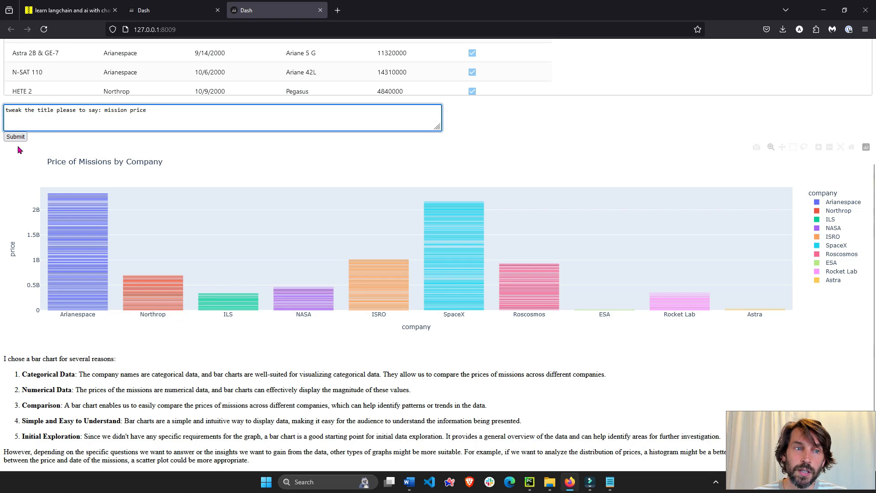
pyautogui.click(16, 136)
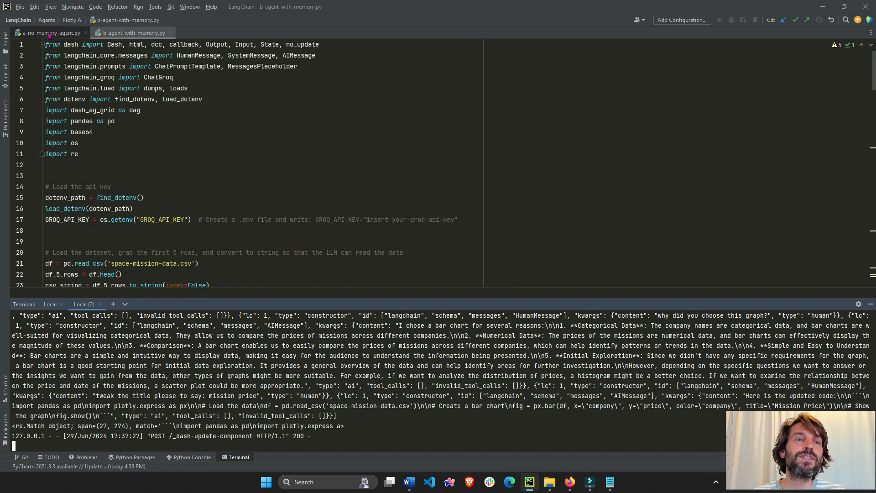
# Bring up a-no-memory-agent.py beside the terminal's logged chat messages.
pyautogui.click(49, 33)
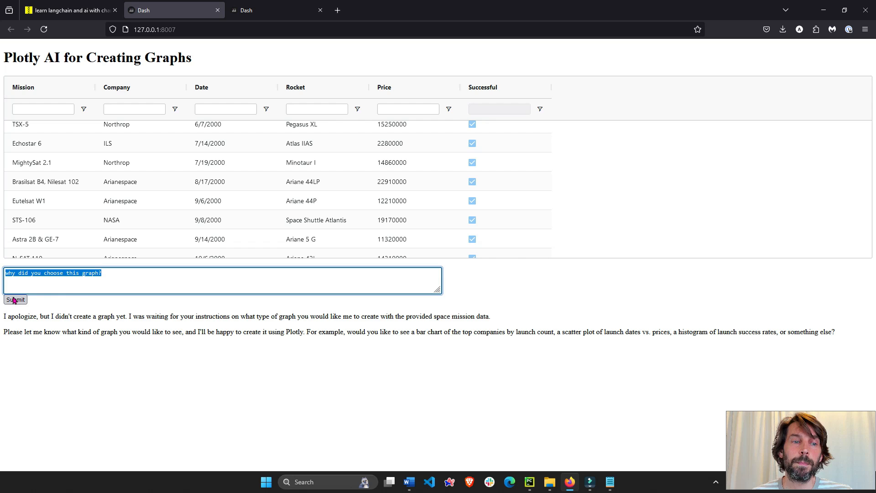
# Resend 'why did you choose this graph?' in the no-memory app on port 8007.
pyautogui.click(208, 280)
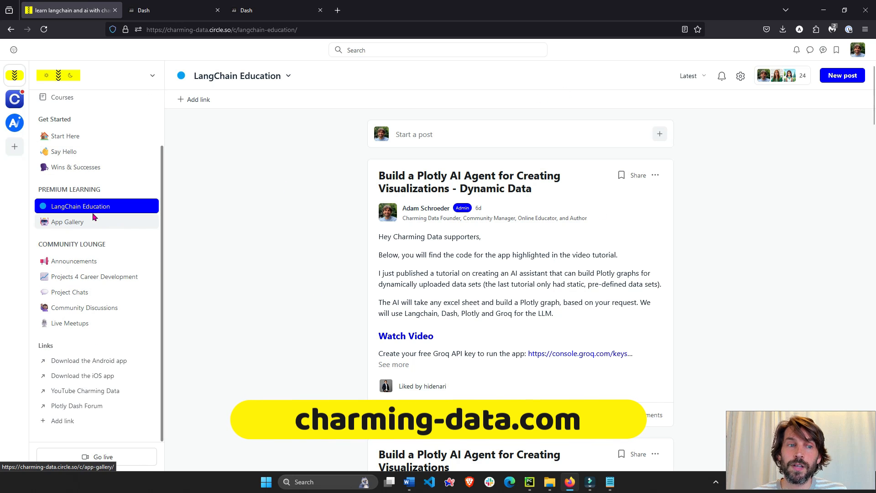
pyautogui.moveTo(283, 265)
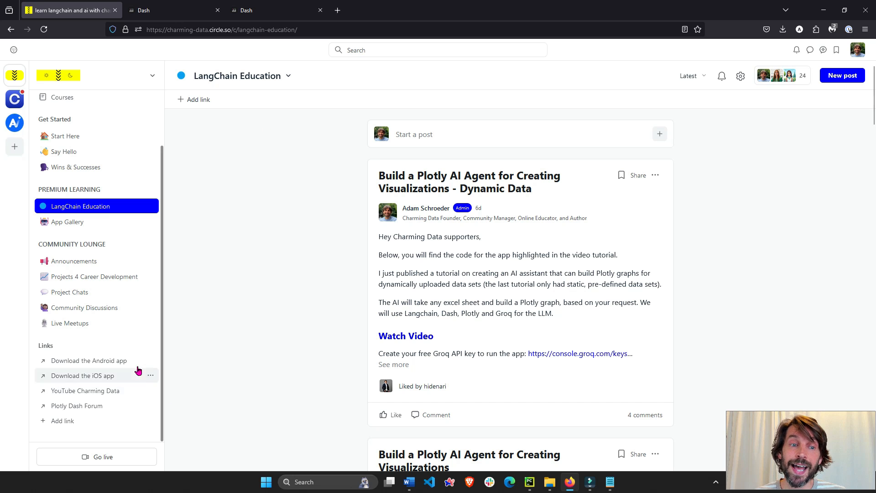
# Enter the Projects 4 Career Development space from the Community Lounge sidebar.
pyautogui.click(94, 276)
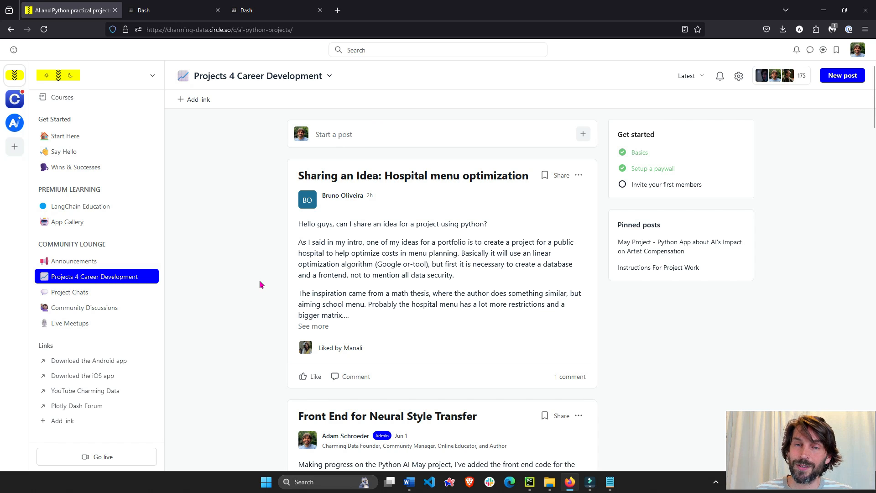
# Scroll through the Projects 4 Career Development member posts.
pyautogui.scroll(-3)
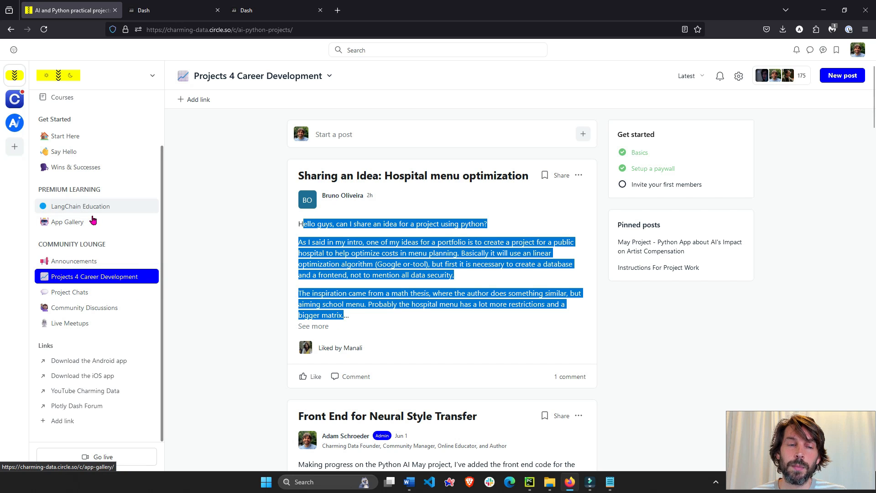
pyautogui.moveTo(95, 234)
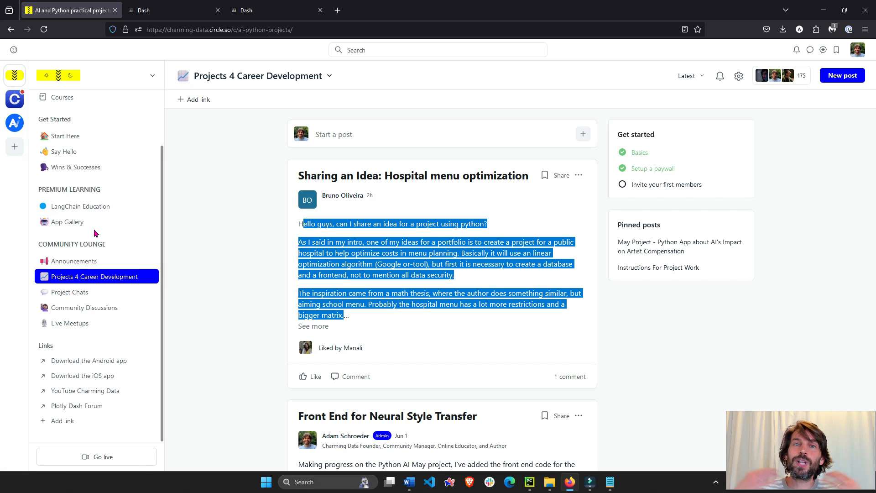
pyautogui.moveTo(74, 261)
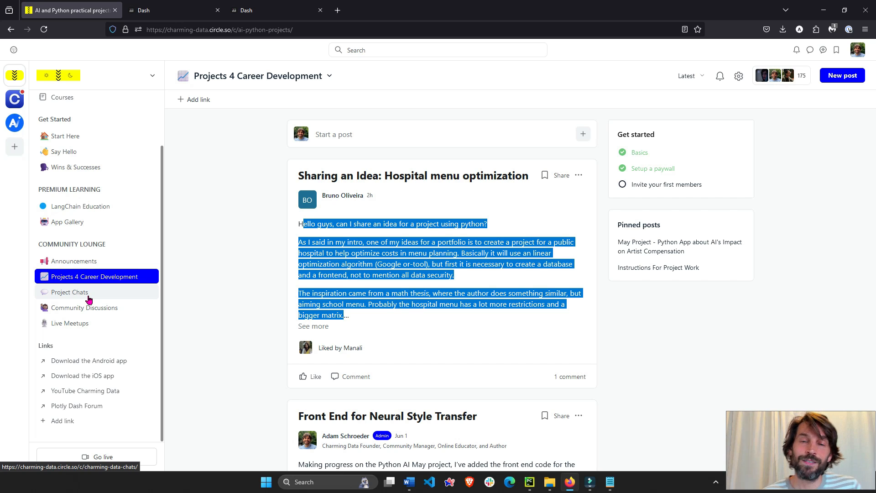
pyautogui.moveTo(287, 245)
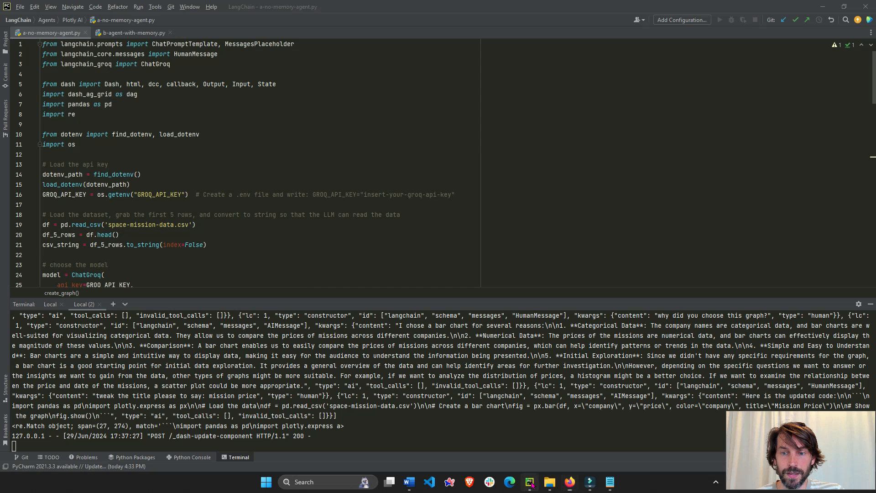
# Show b-agent-with-memory.py's ChatPromptTemplate, highlighting the chat_history MessagesPlaceholder, and the layout below.
pyautogui.click(133, 33)
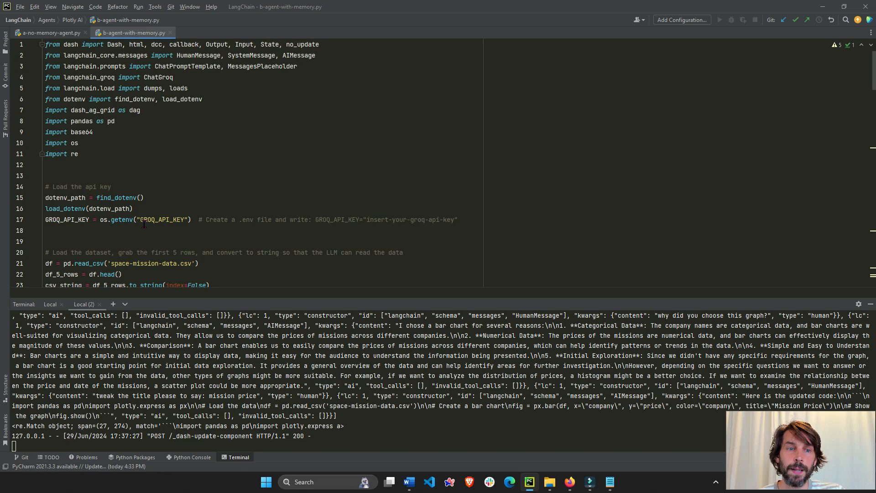
pyautogui.scroll(-3)
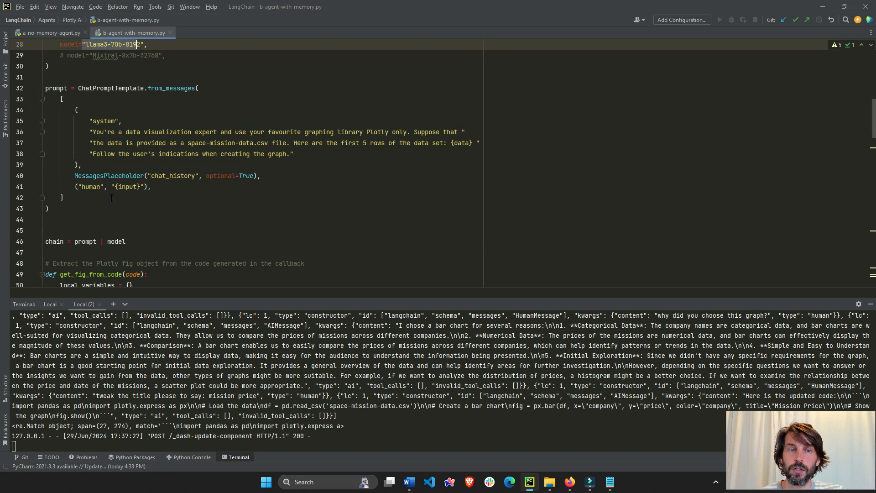
pyautogui.moveTo(111, 175)
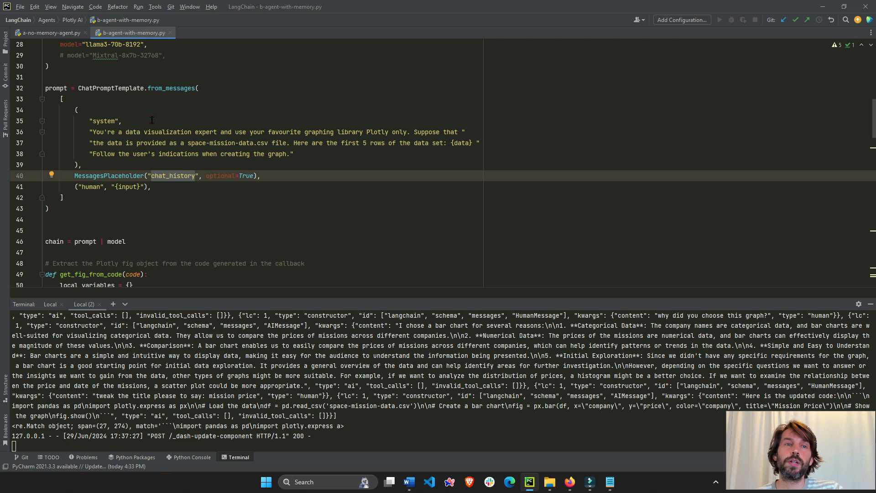
pyautogui.doubleClick(173, 175)
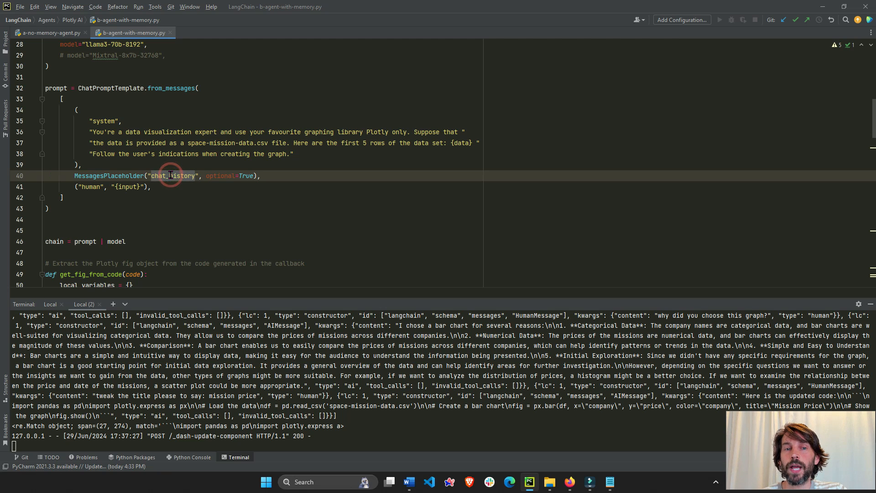
pyautogui.scroll(-3)
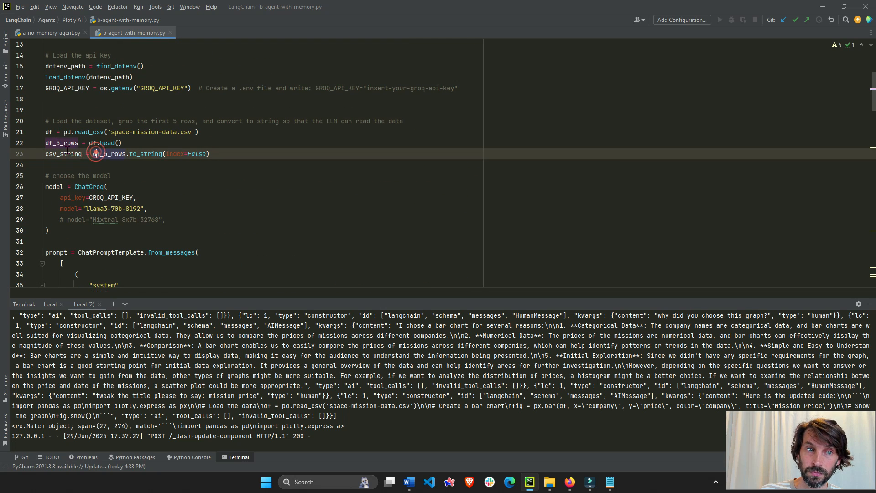
pyautogui.scroll(-3)
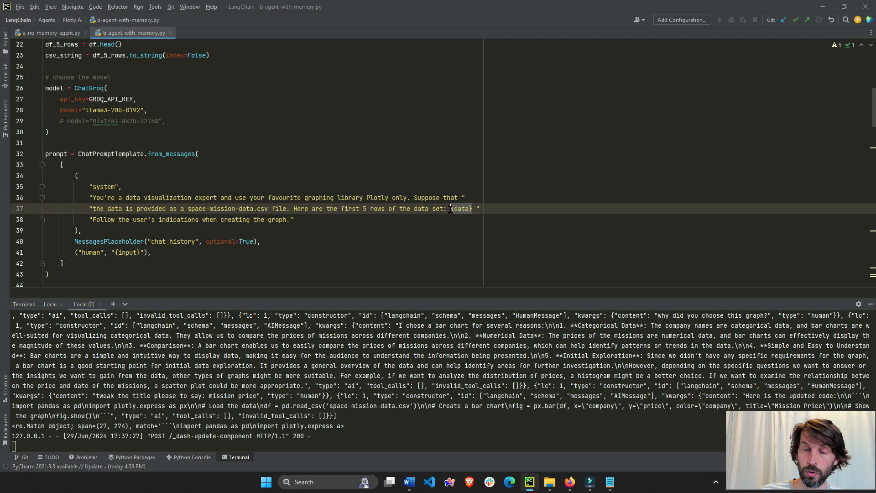
pyautogui.scroll(-3)
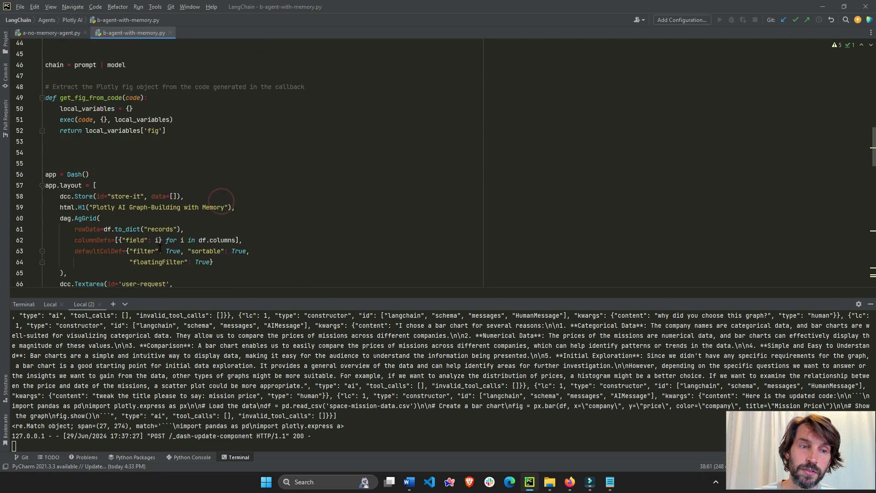
# Trace chat_history through dcc.Store into the create_graph callback, retyping it as the parameter.
pyautogui.scroll(-3)
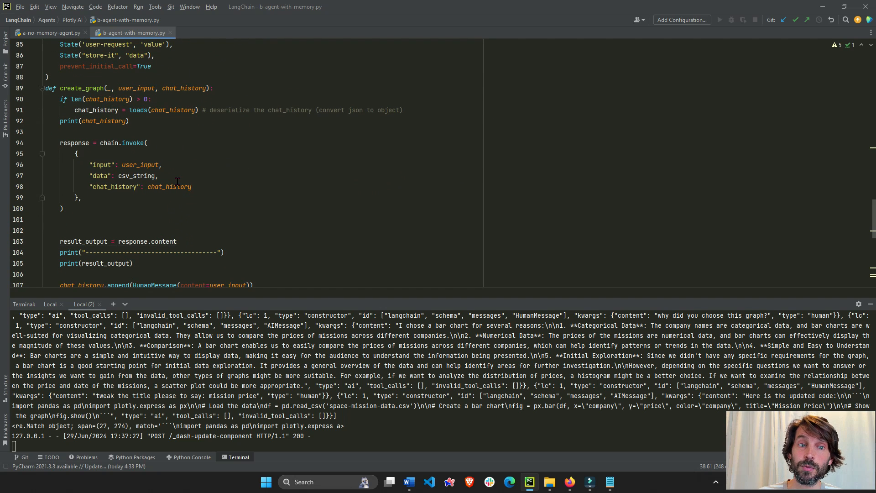
pyautogui.click(173, 186)
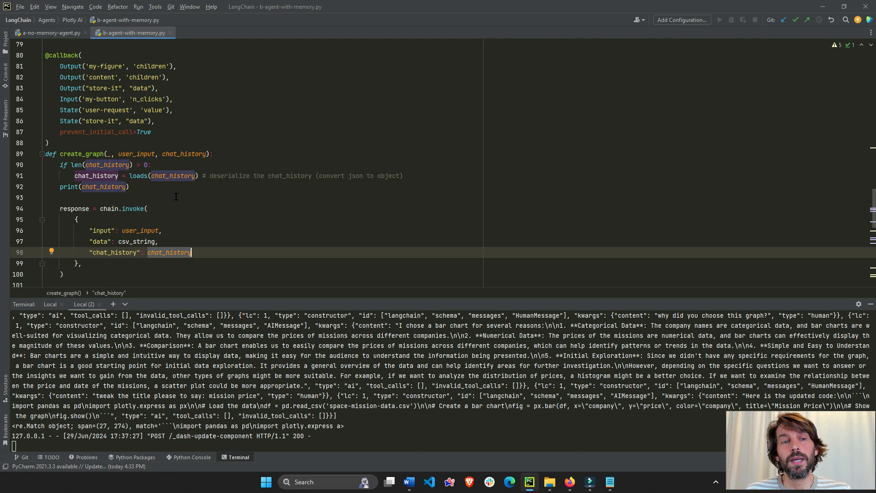
pyautogui.scroll(-3)
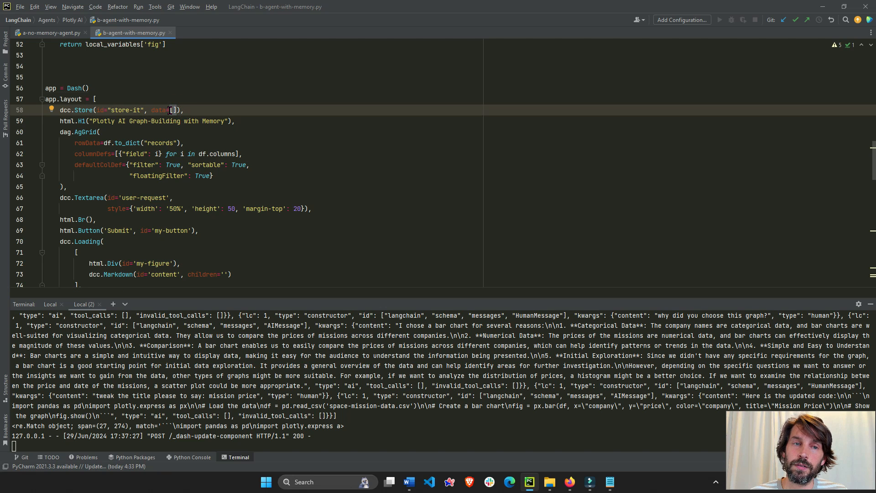
pyautogui.scroll(-3)
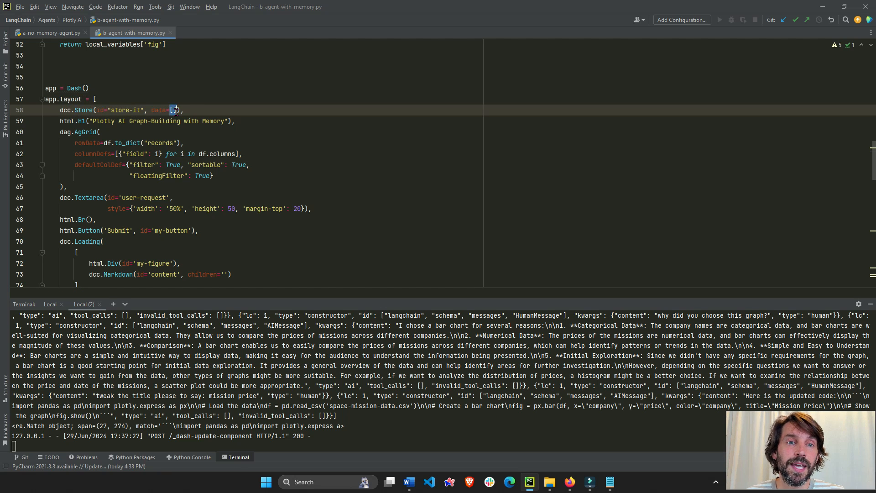
pyautogui.scroll(-3)
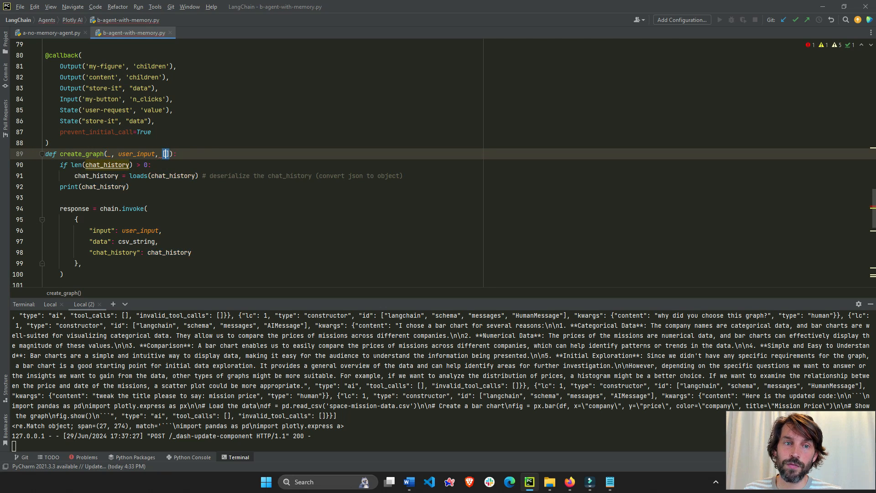
pyautogui.write('chat_history')
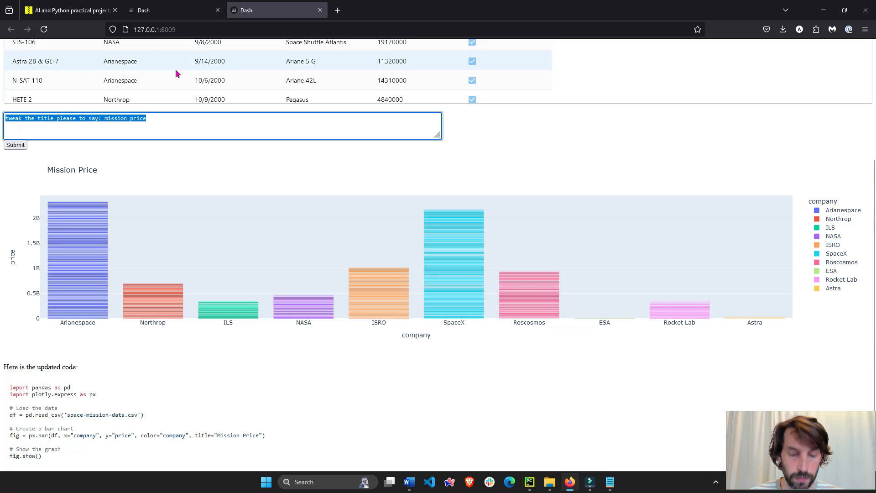
# Reload the memory app for a fresh session and send 'my name is adam'.
pyautogui.click(44, 29)
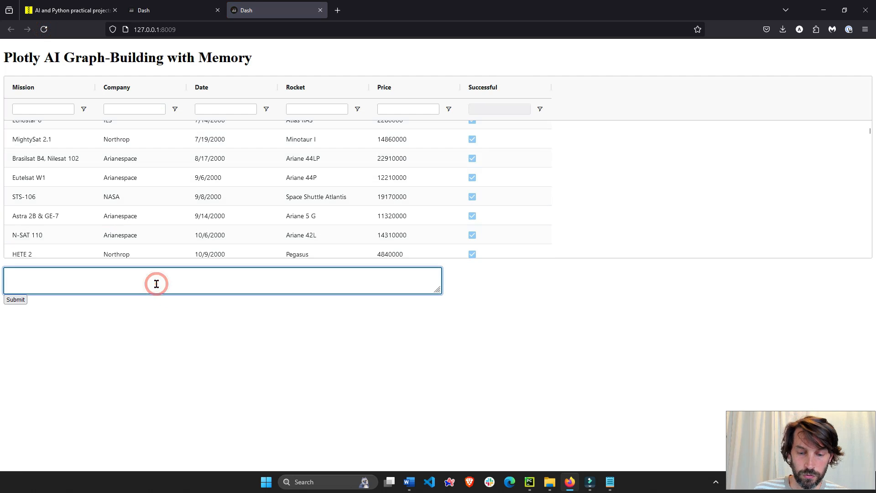
pyautogui.click(223, 280)
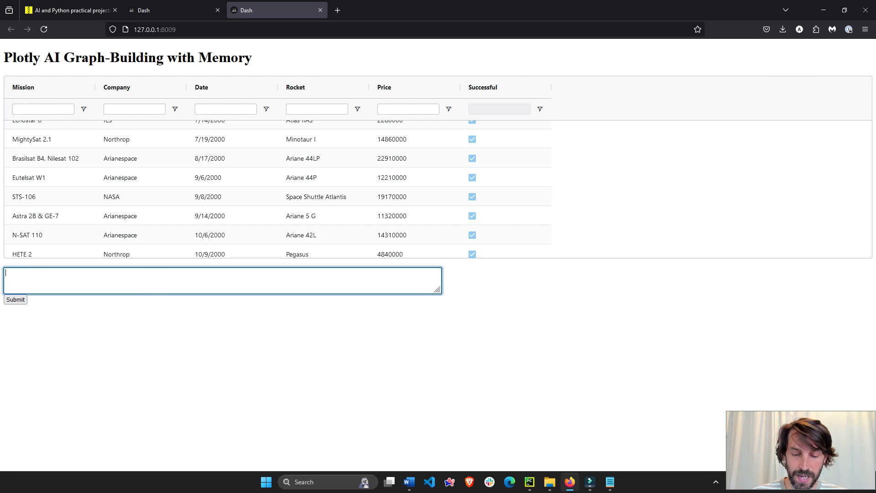
pyautogui.write('my name')
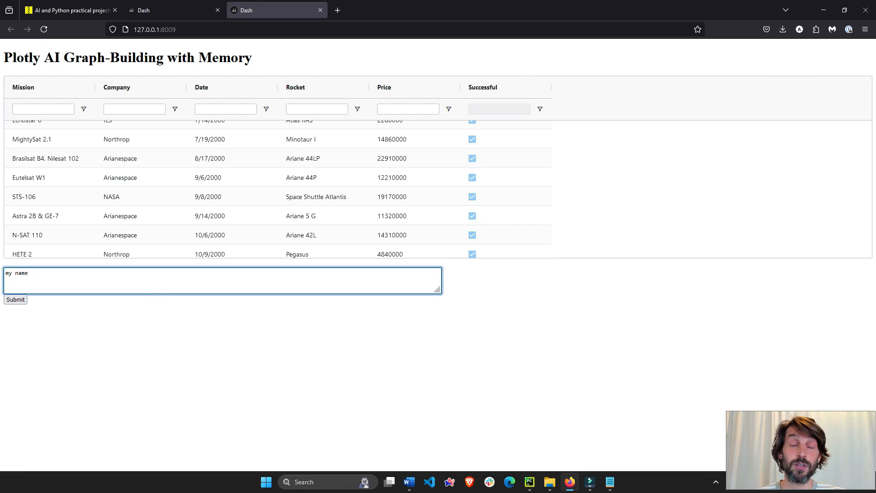
pyautogui.write('is adam')
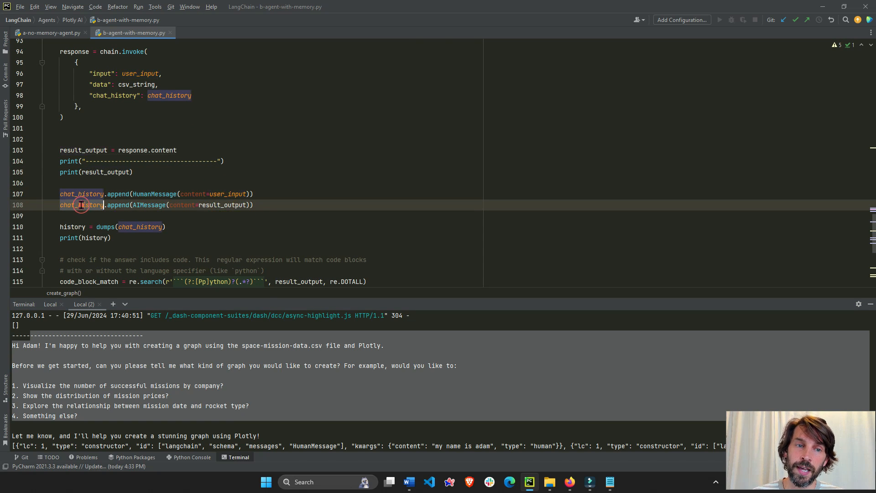
# Scroll the editor to the chat_history.append lines and read the printed greeting in the terminal.
pyautogui.scroll(-3)
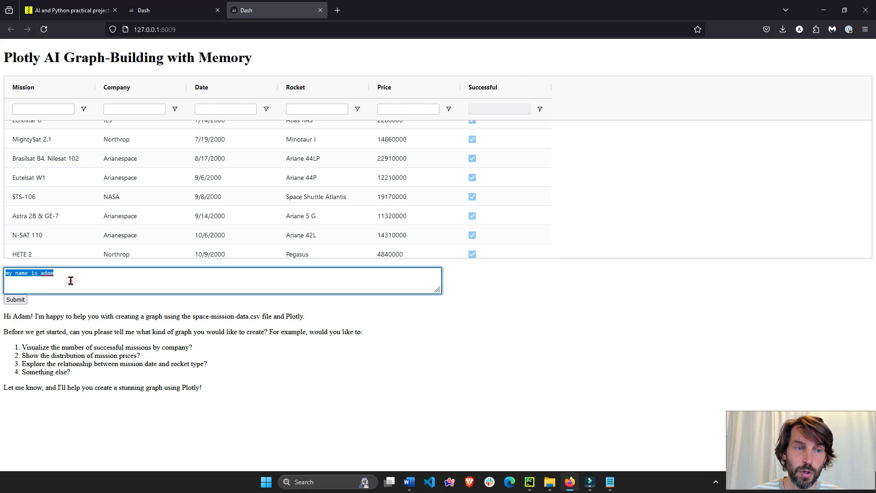
# Ask the assistant 'what is my name' so it recalls Adam from chat memory.
pyautogui.write('what is my name')
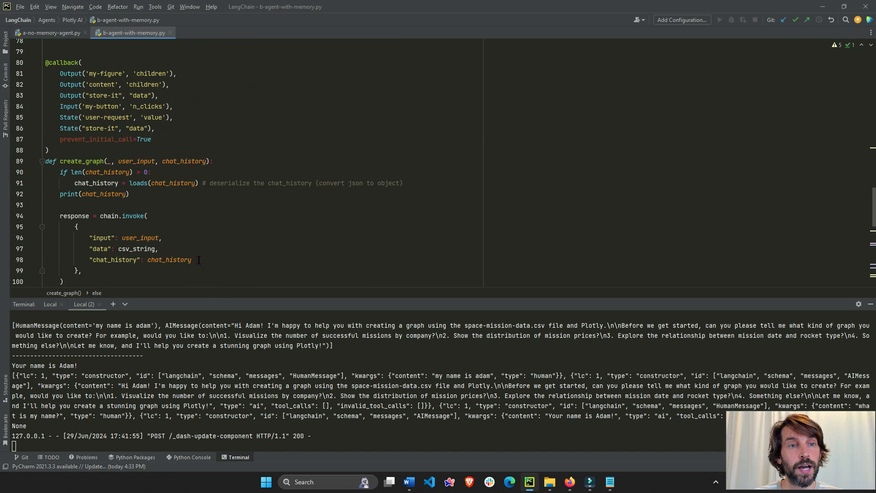
pyautogui.click(137, 96)
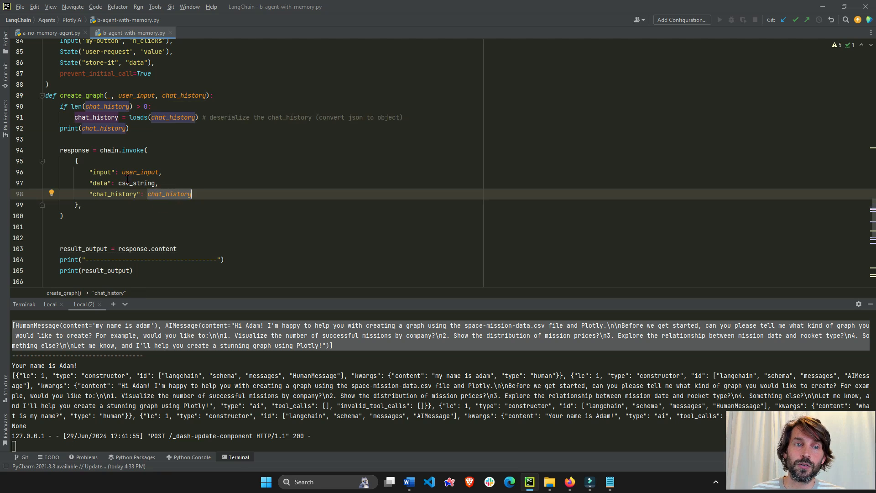
pyautogui.doubleClick(168, 194)
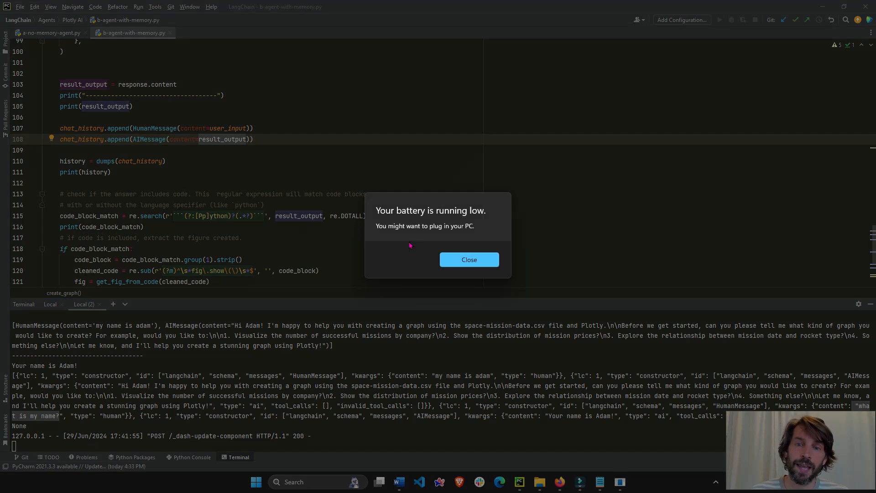
pyautogui.click(468, 259)
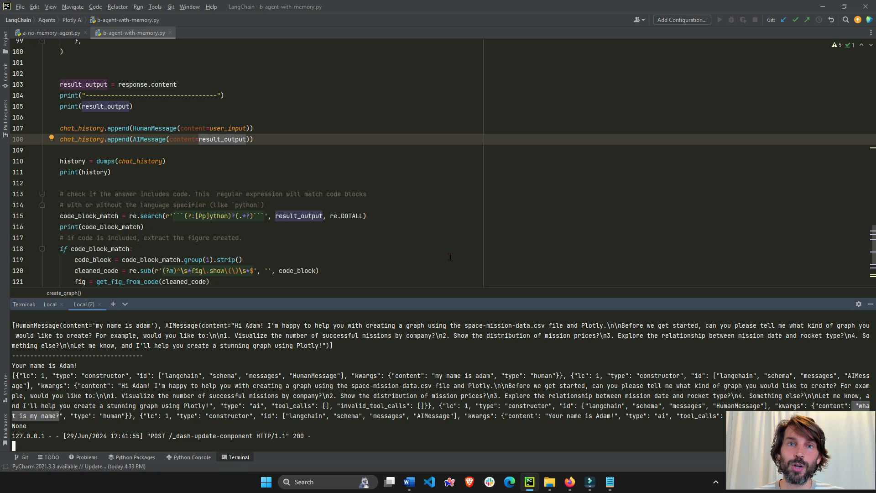